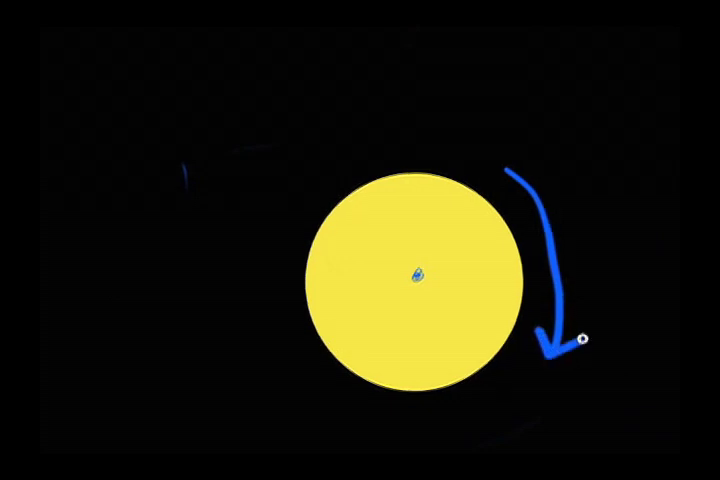
- Undo two unwanted brush strokes while sketching the needle and linking line
{"action": "key", "text": "cmd+z"}
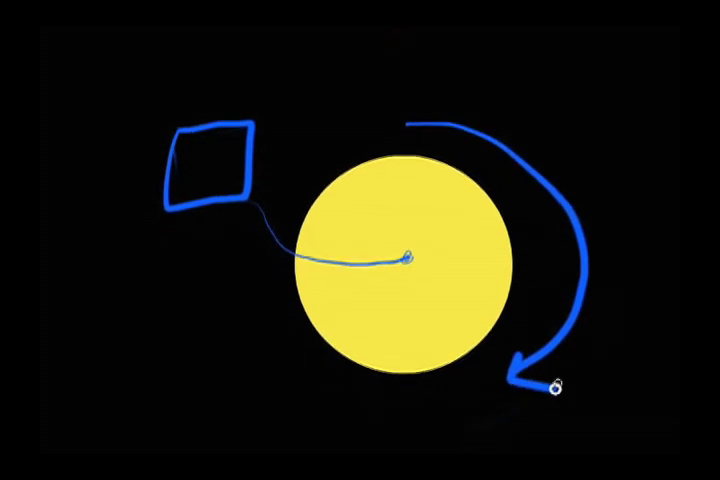
{"action": "key", "text": "cmd+z"}
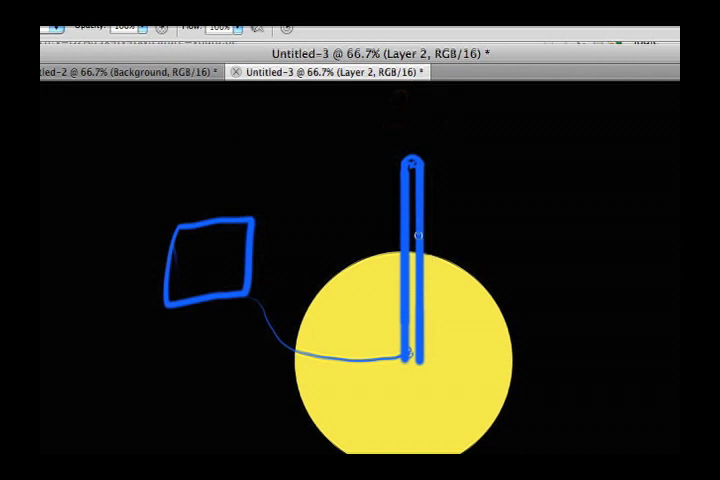
- Undo four strokes, including the curved arrow and the handwritten 90 in the box
{"action": "key", "text": "cmd+z"}
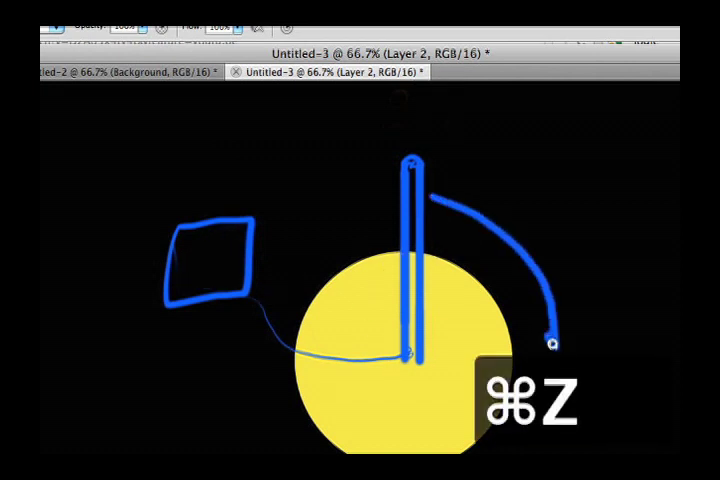
{"action": "key", "text": "cmd+z"}
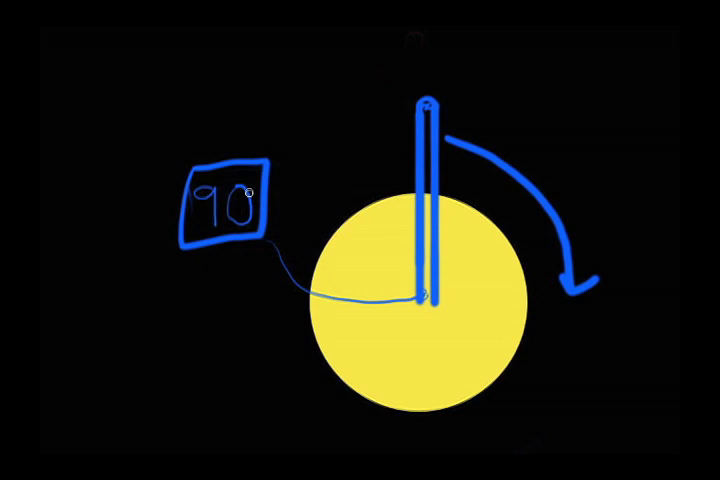
{"action": "key", "text": "cmd+z"}
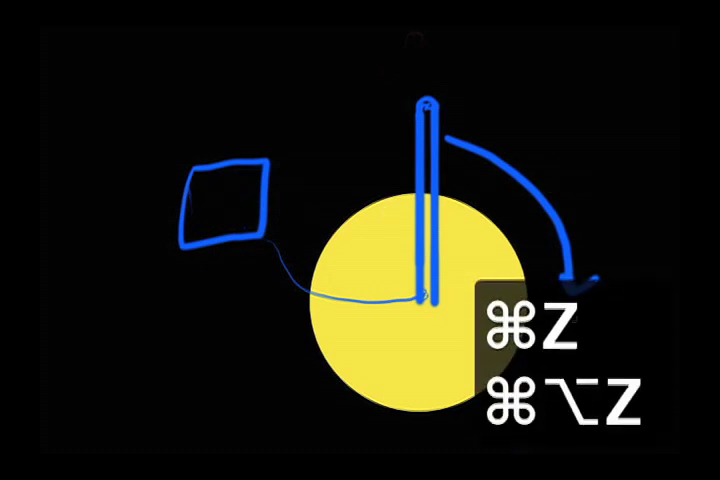
{"action": "key", "text": "cmd+z"}
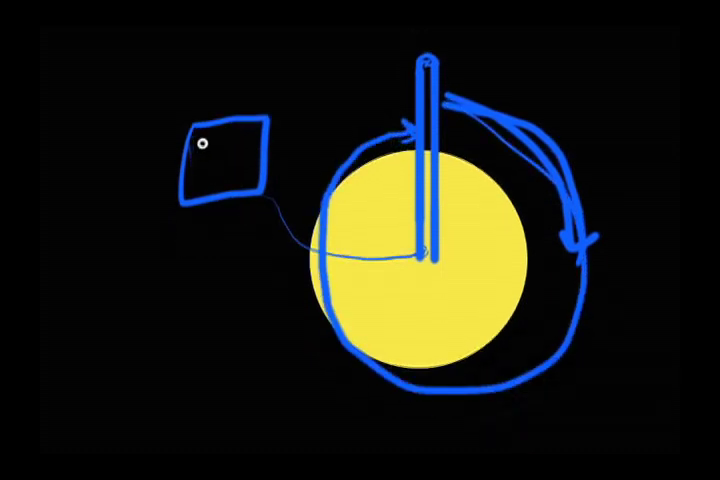
{"action": "key", "text": "cmd+z"}
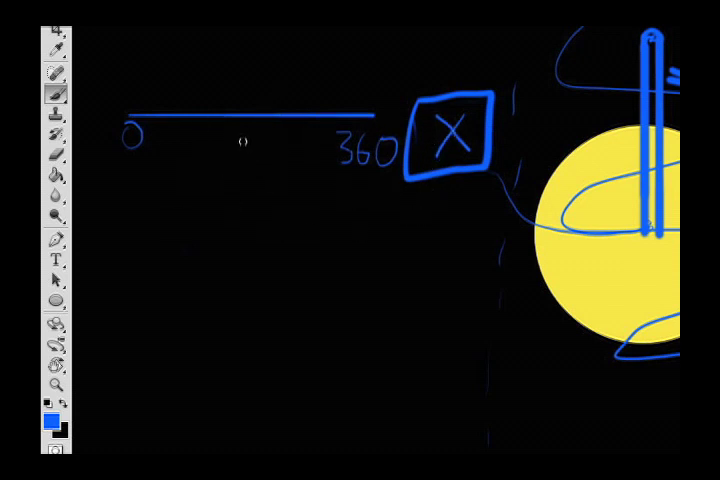
- Brush a curve down from the 0–360 scale ending in an outlined rectangle
{"action": "left_click_drag", "start_coordinate": [245, 150], "coordinate": [220, 320]}
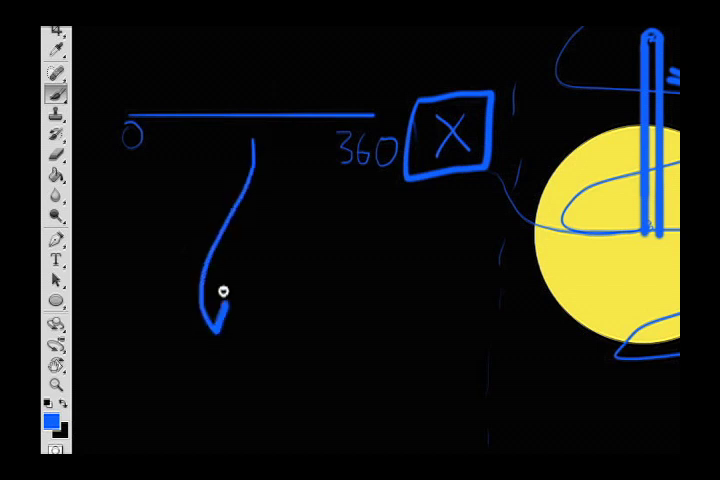
{"action": "left_click_drag", "start_coordinate": [230, 300], "coordinate": [350, 360]}
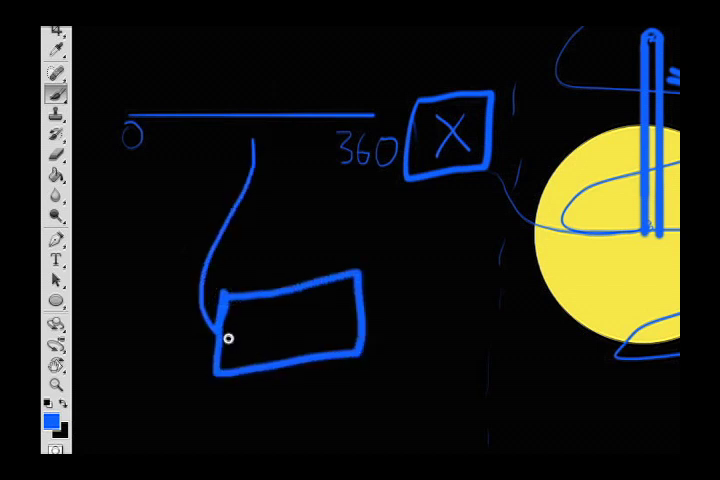
{"action": "left_click_drag", "start_coordinate": [230, 345], "coordinate": [280, 335]}
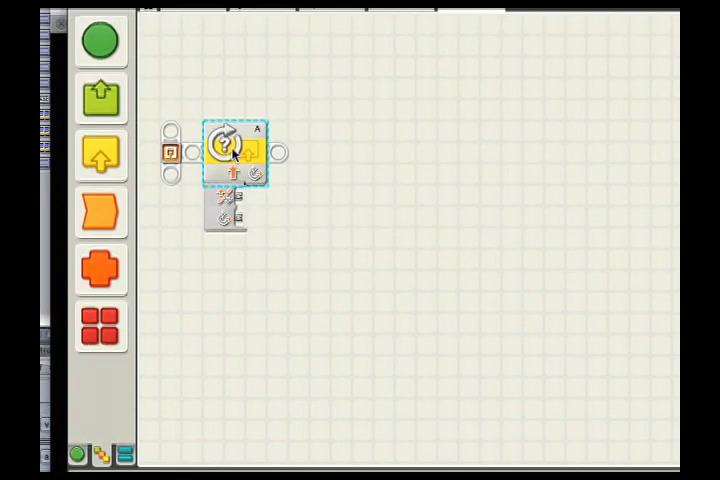
- Select the Rotation Sensor block and set its port to C
{"action": "left_click", "coordinate": [228, 150]}
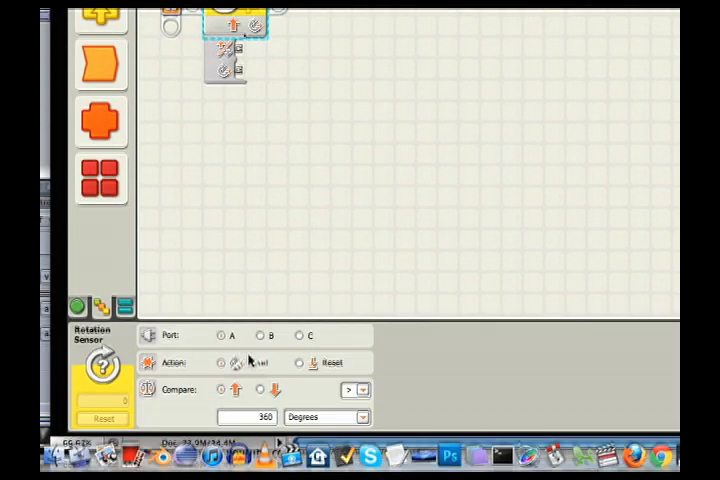
{"action": "left_click", "coordinate": [299, 329]}
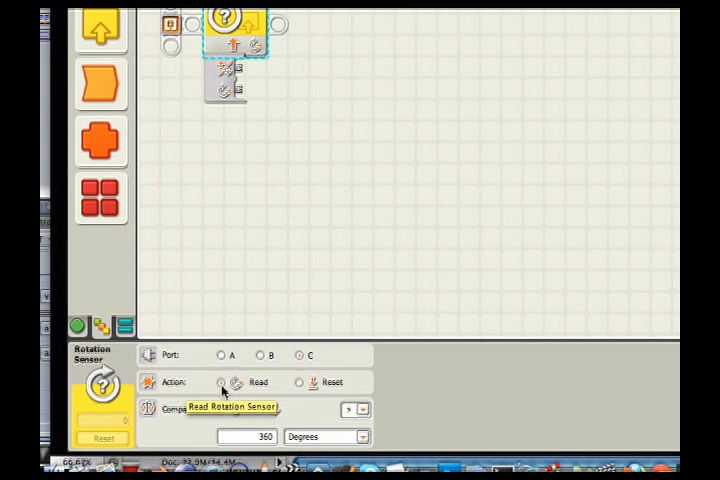
{"action": "mouse_move", "coordinate": [295, 406]}
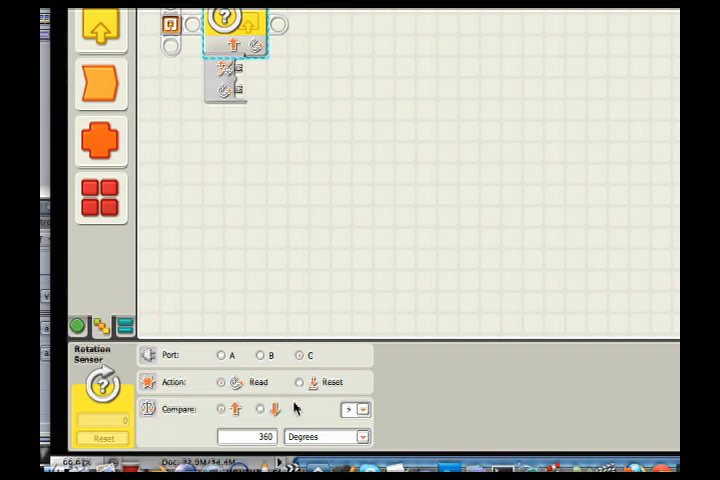
{"action": "mouse_move", "coordinate": [268, 291]}
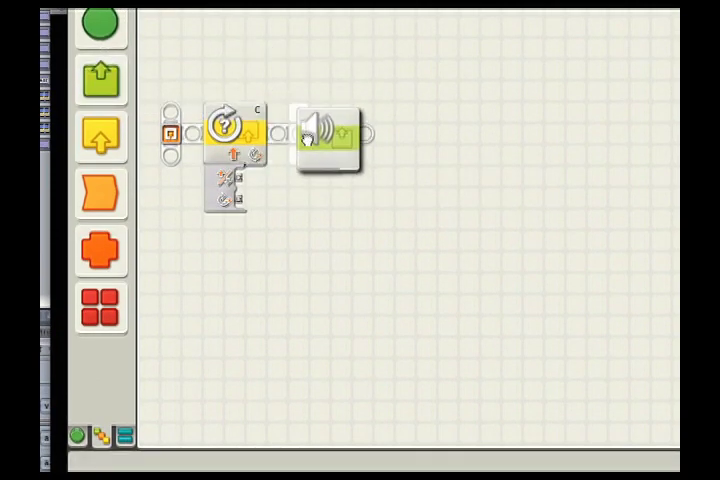
- Select the Sound block and switch its action to Tone
{"action": "left_click", "coordinate": [327, 135]}
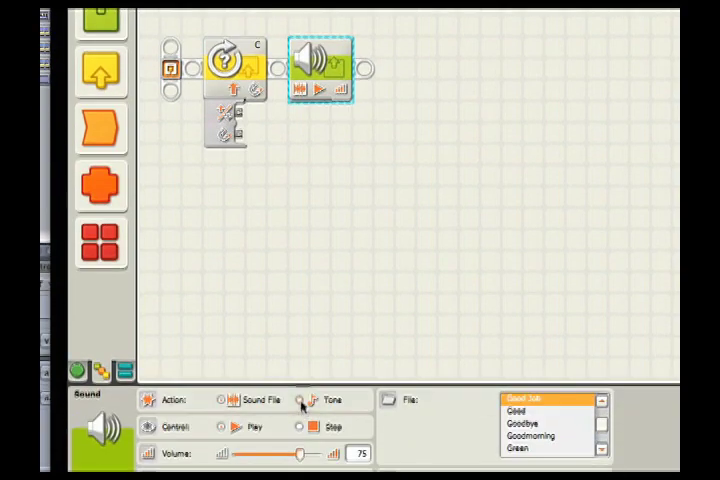
{"action": "left_click", "coordinate": [302, 399]}
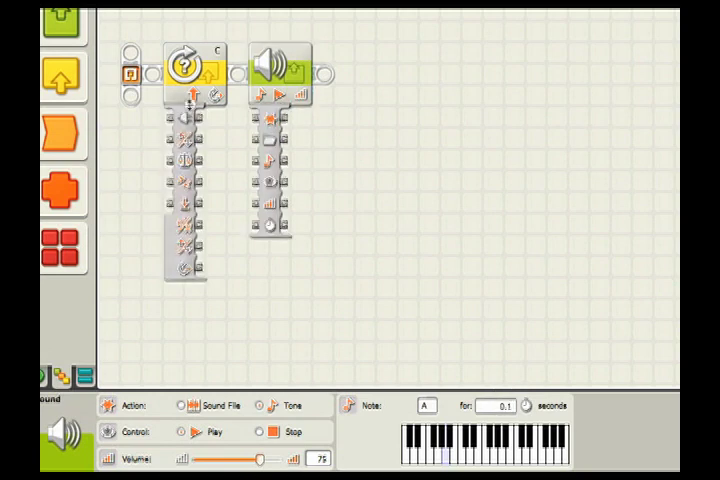
- Select the Rotation Sensor block, then the Sound block, to check the degrees-to-volume wire
{"action": "left_click", "coordinate": [278, 65]}
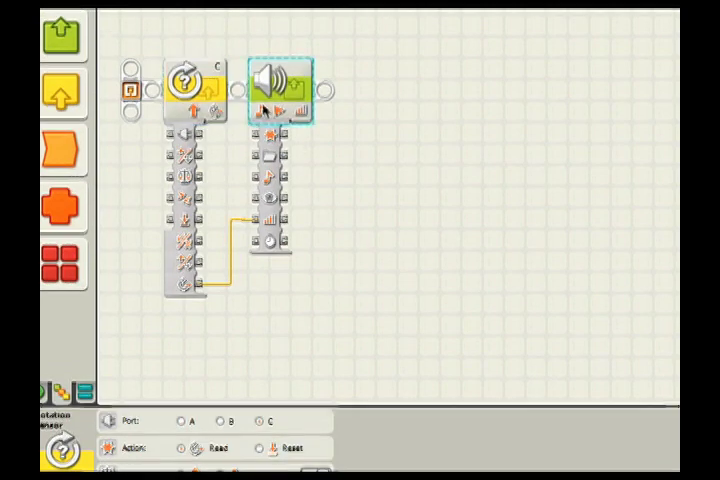
{"action": "left_click", "coordinate": [281, 80]}
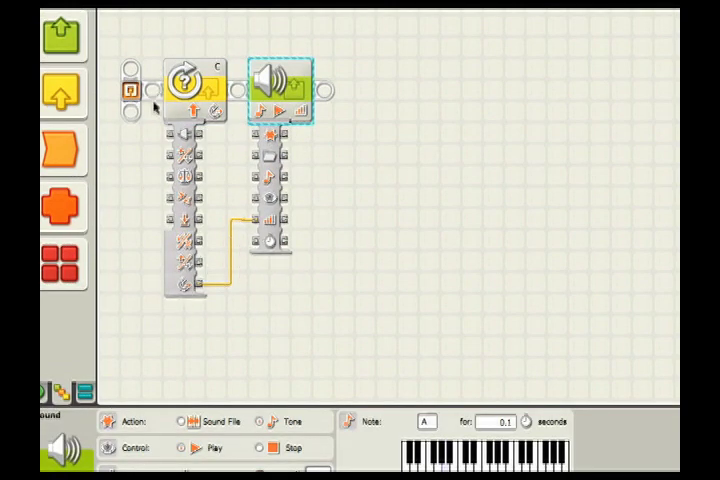